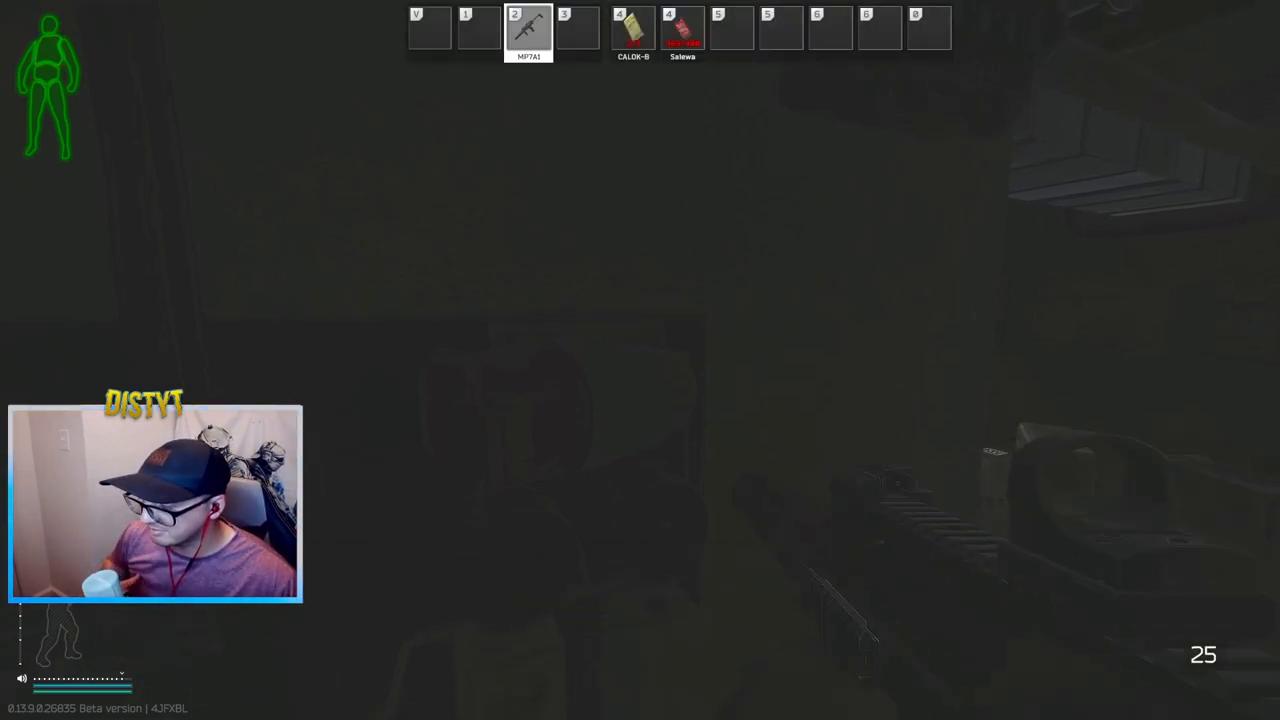
Check the inventory twice while moving through the dark rooms to the lit corridor
key("tab")
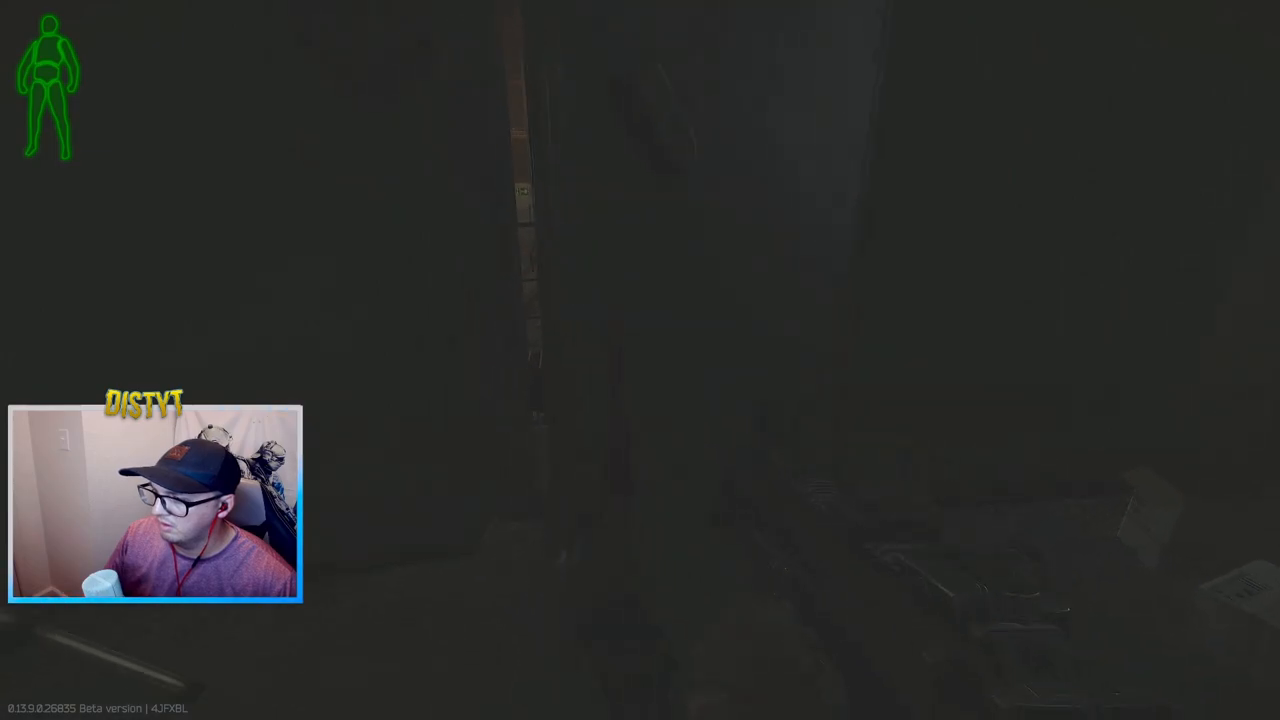
key("tab")
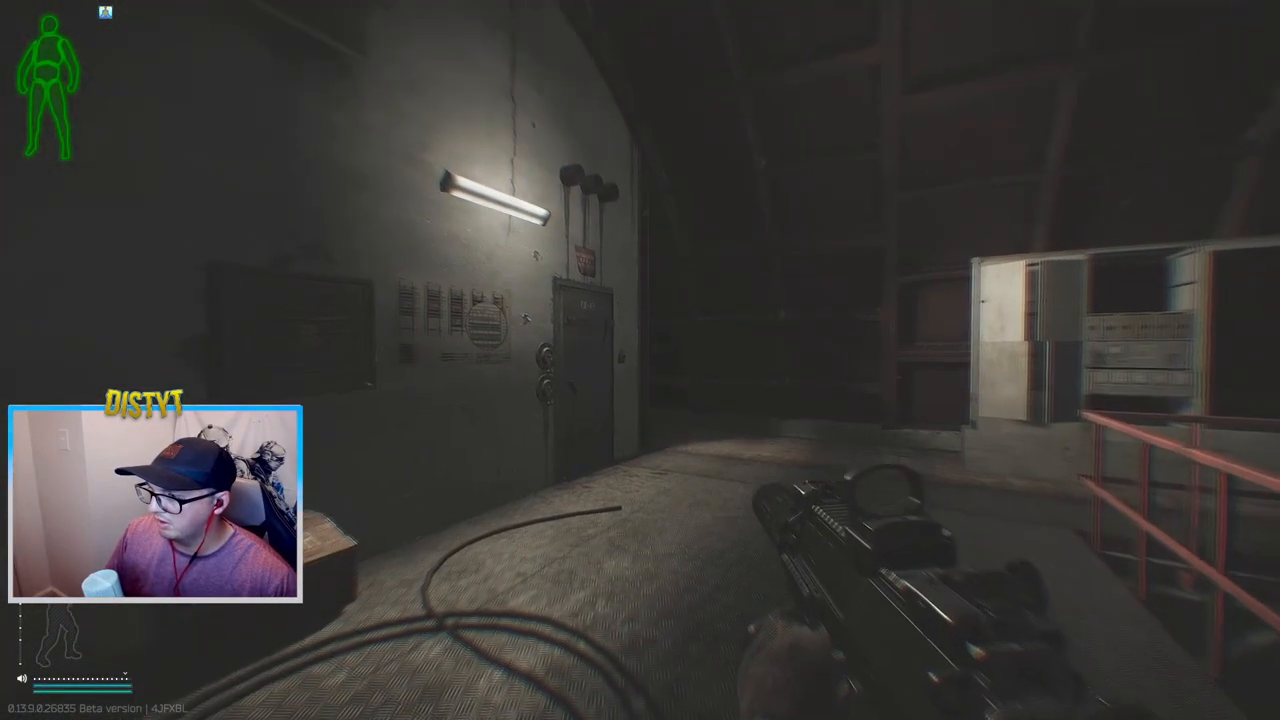
mouse_move(640, 360)
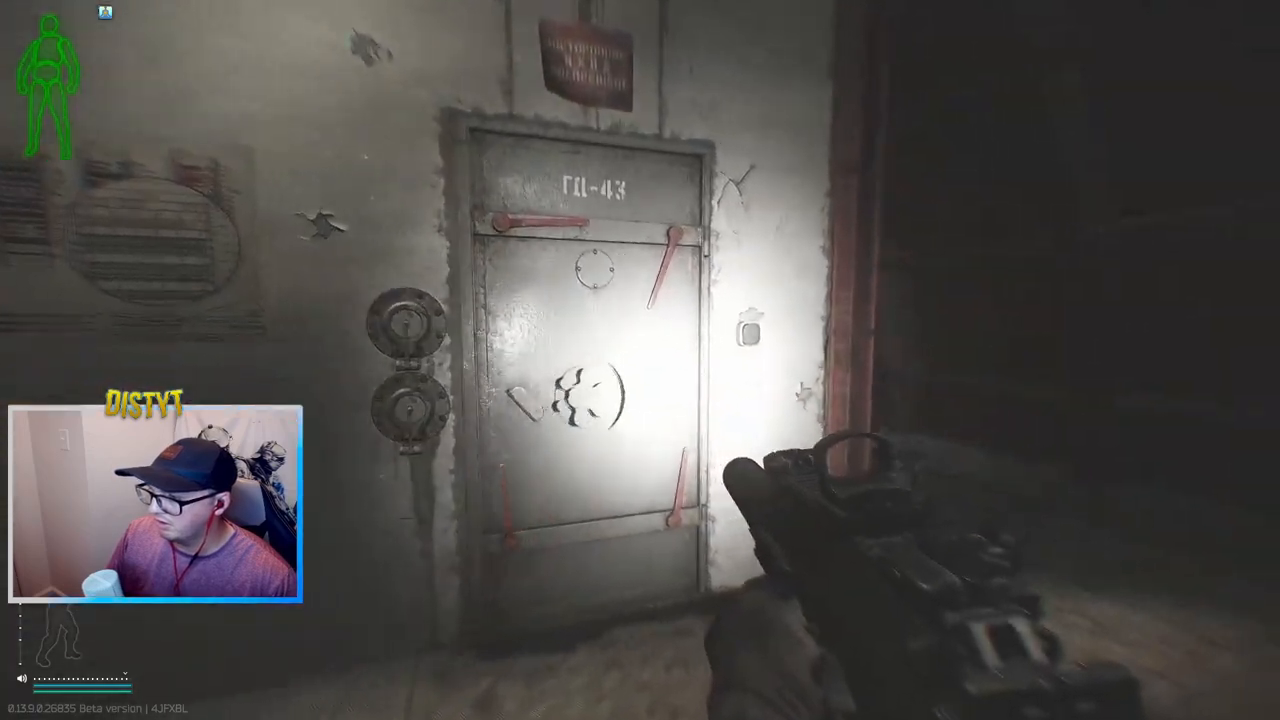
mouse_move(640, 360)
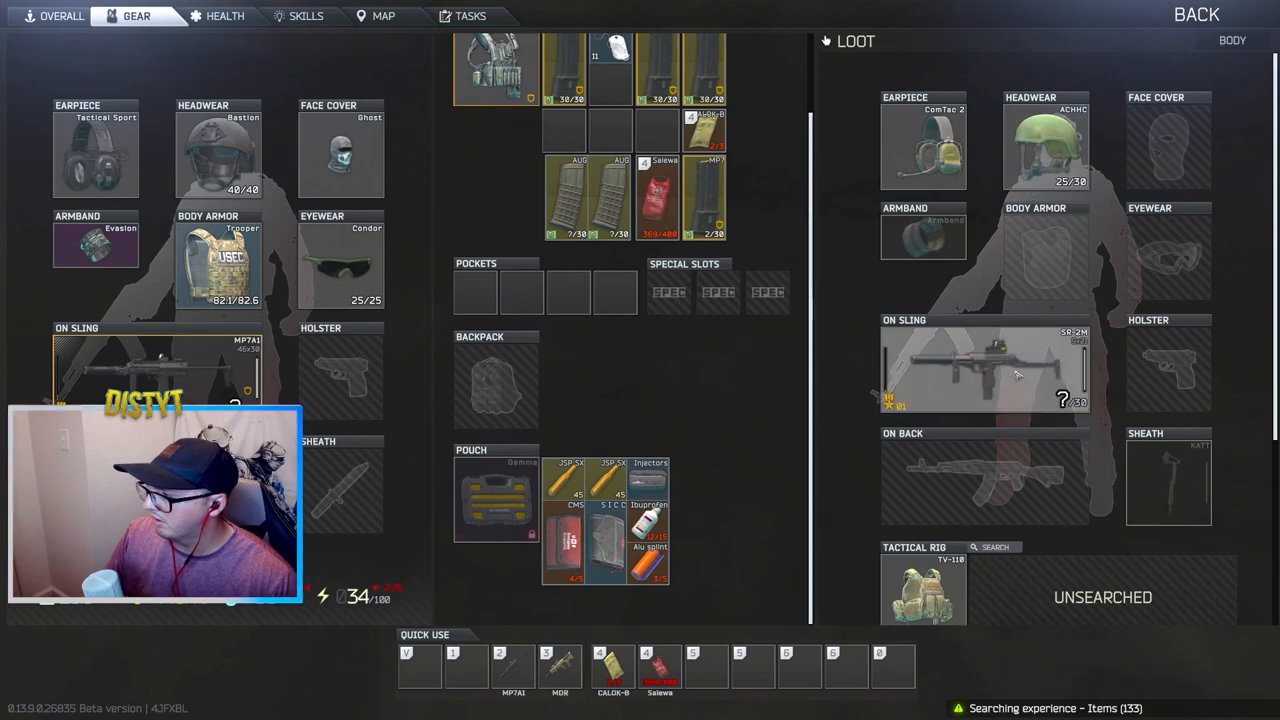
Scroll the loot panel while stowing parts and the MDR into the Tri-Zip backpack
scroll("down", 3)
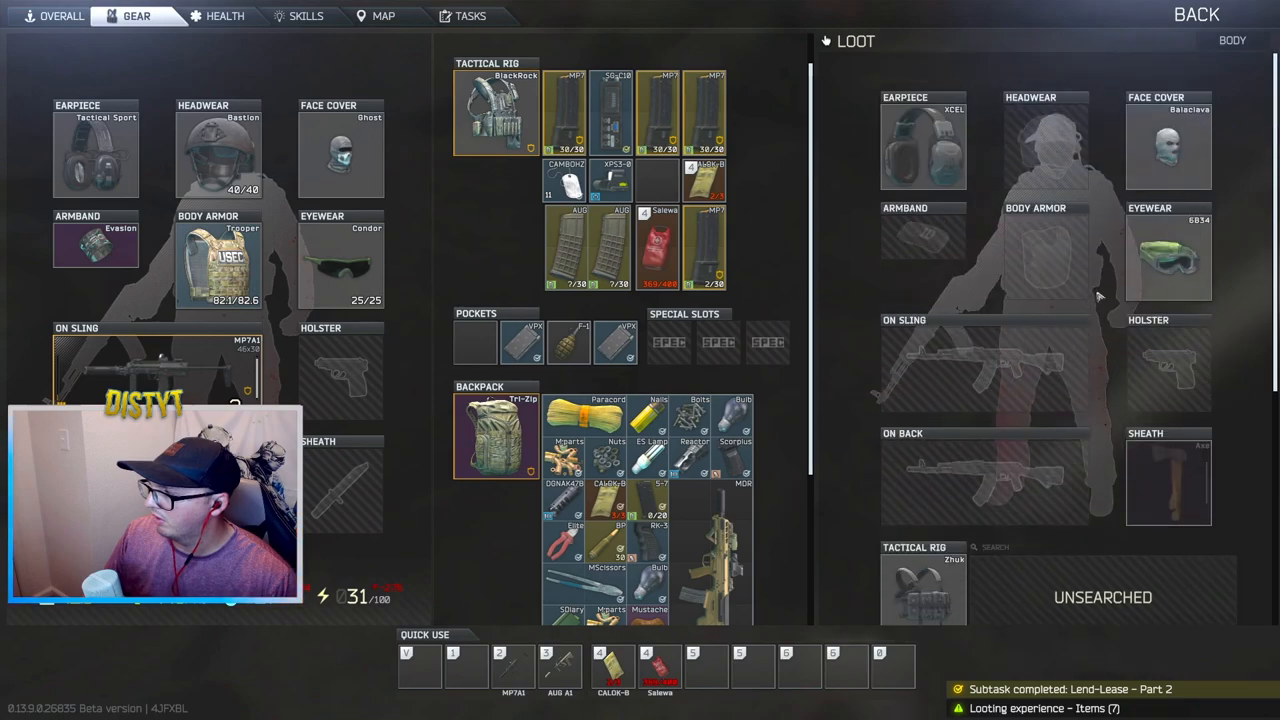
scroll("down", 3)
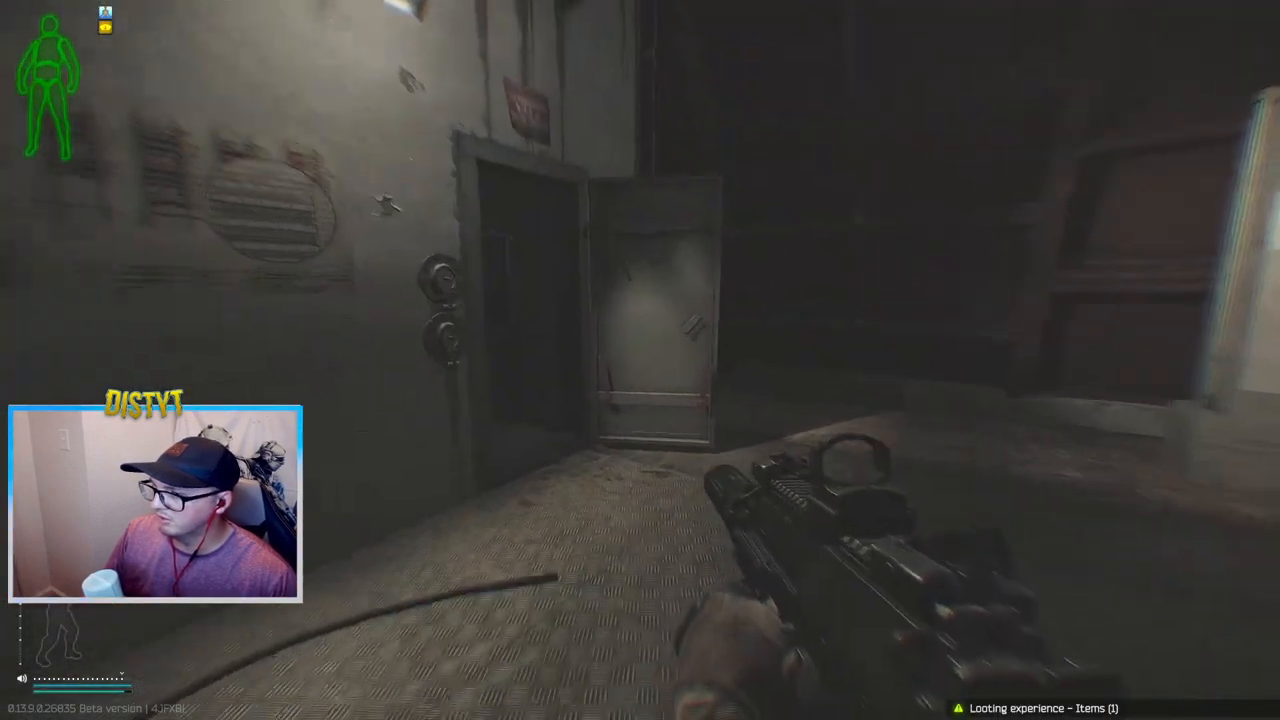
mouse_move(640, 360)
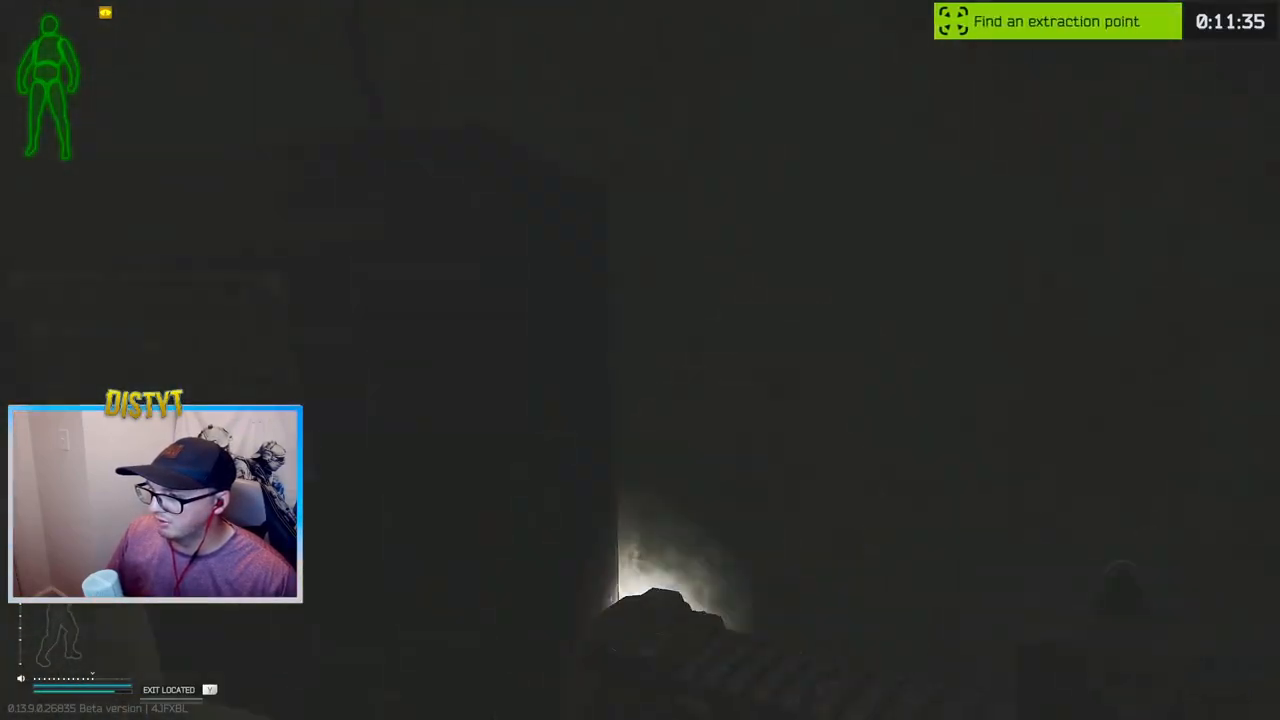
mouse_move(640, 360)
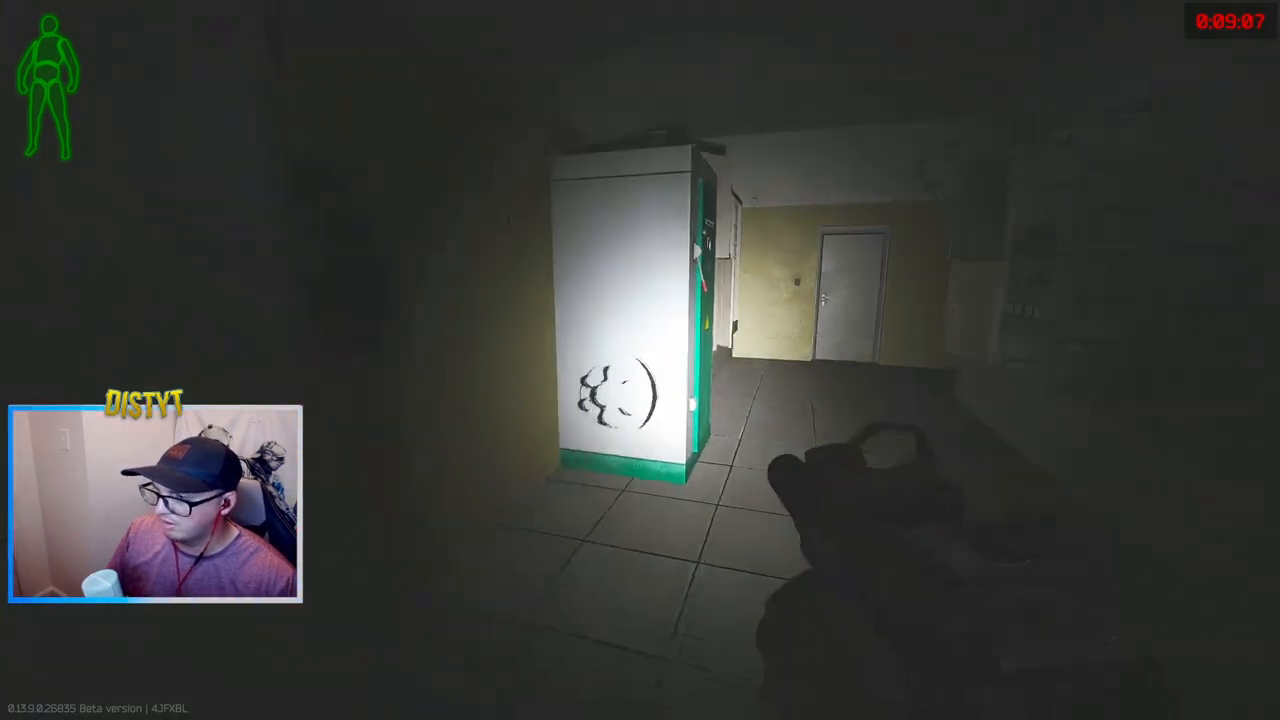
mouse_move(640, 360)
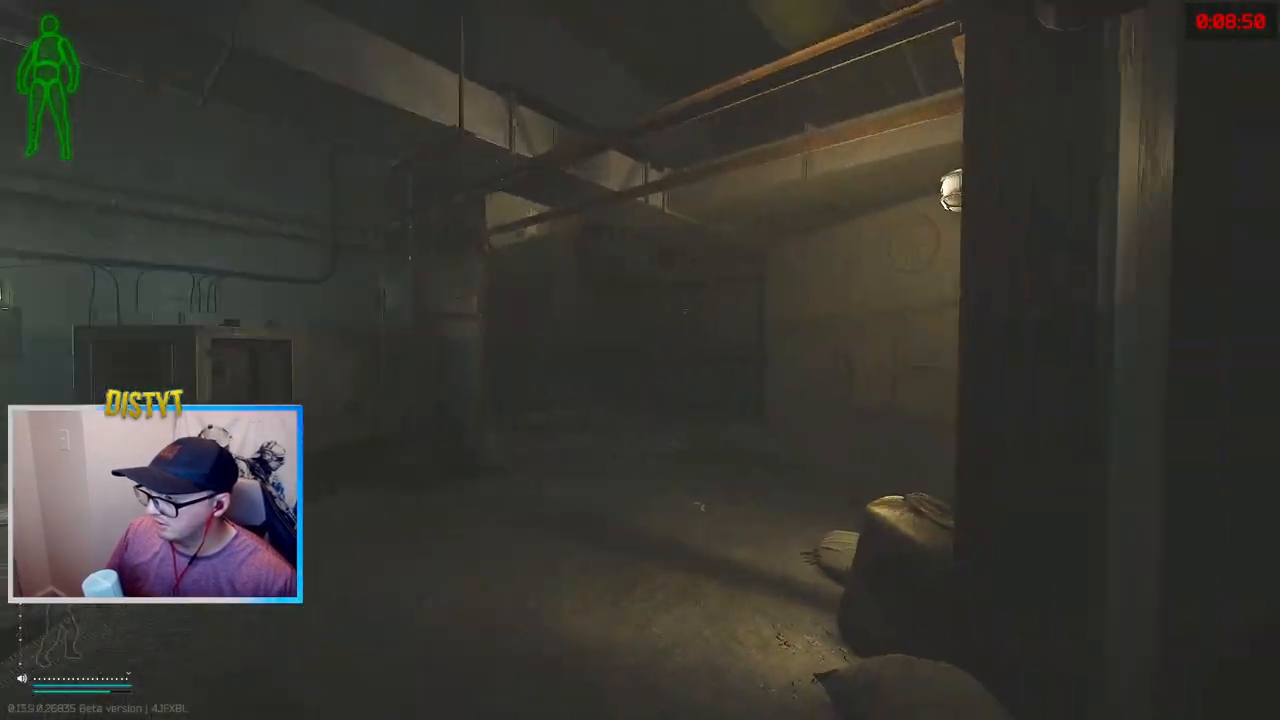
mouse_move(640, 360)
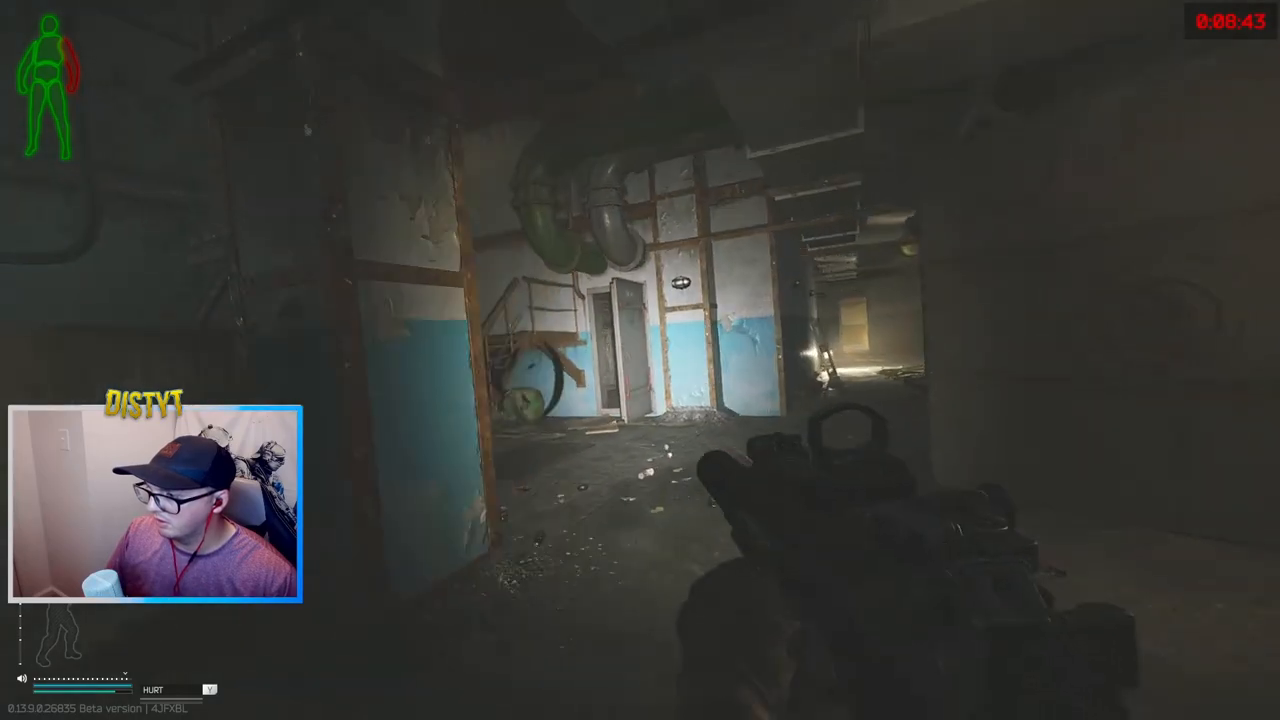
mouse_move(640, 360)
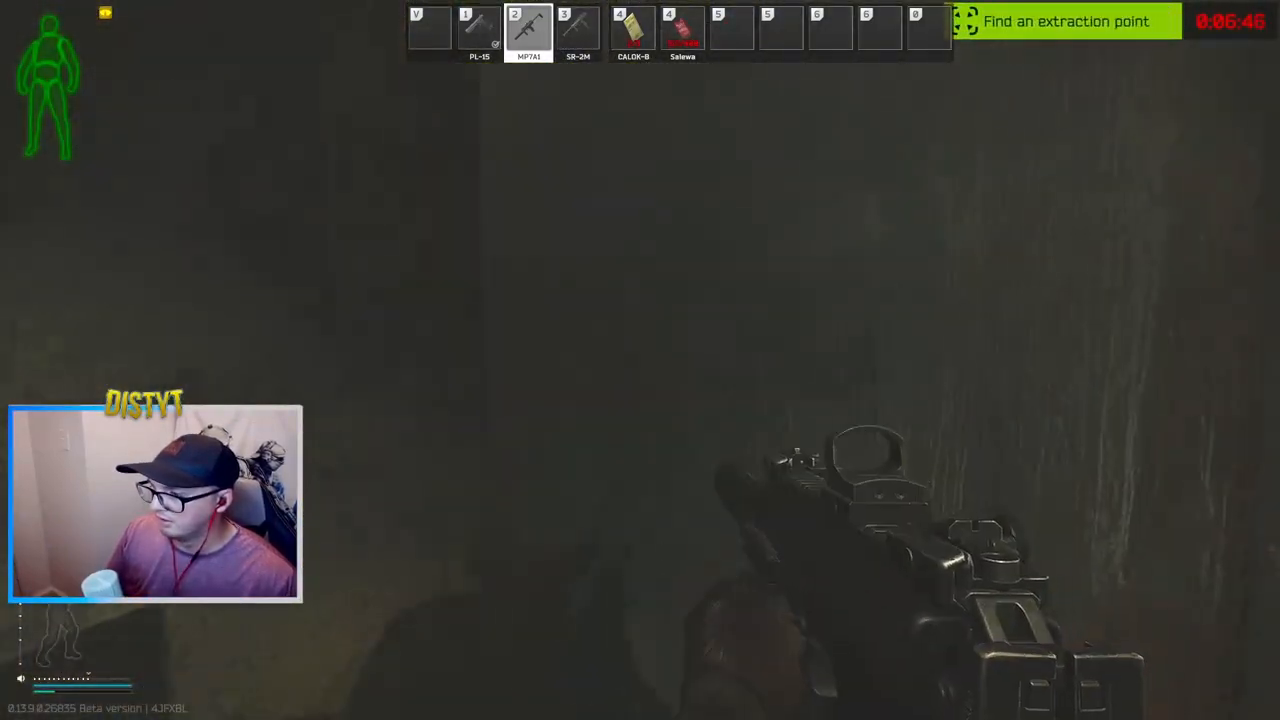
Toggle the inventory while heading down the rubble passage toward the hatch exfil
key("Tab")
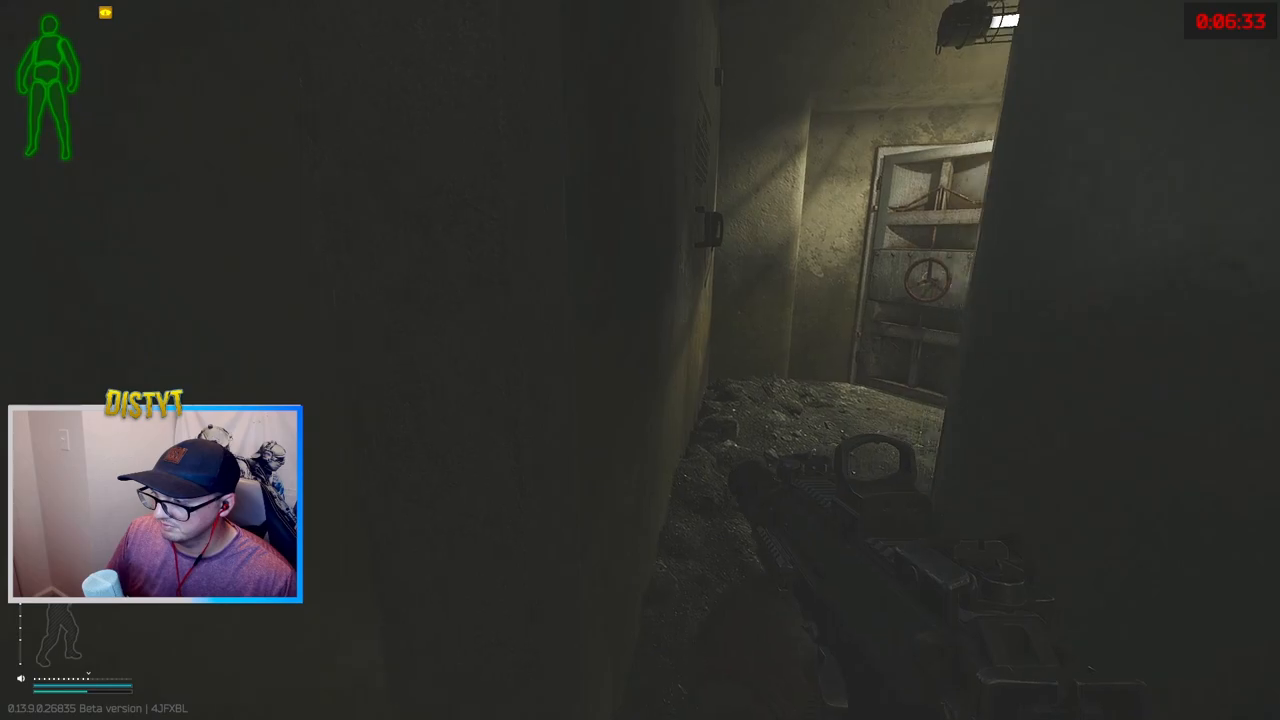
mouse_move(640, 360)
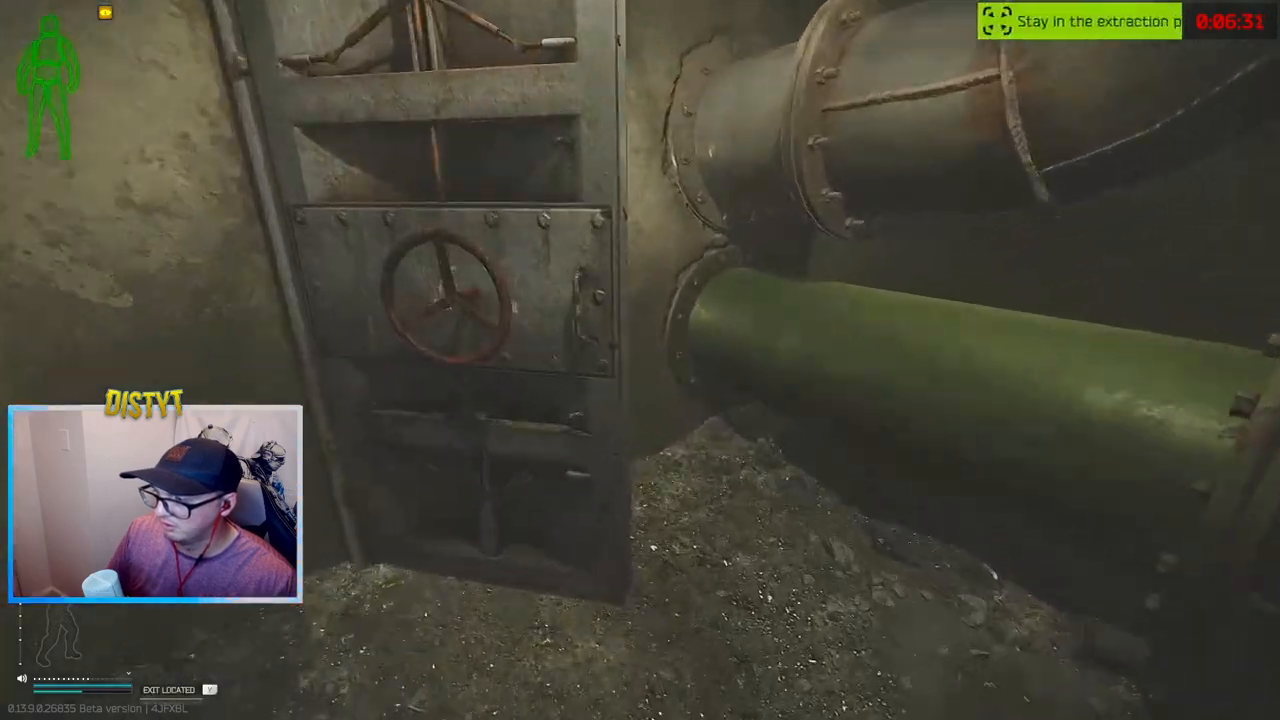